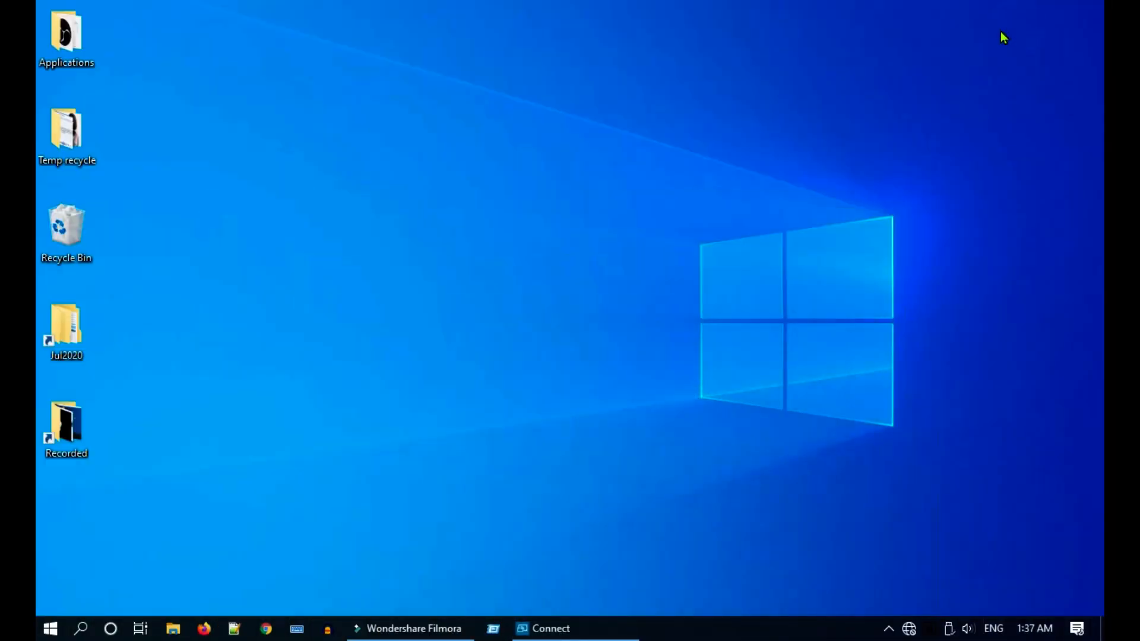
# Search 'network' and reach the adapter list from the Network status page
pyautogui.click(81, 628)
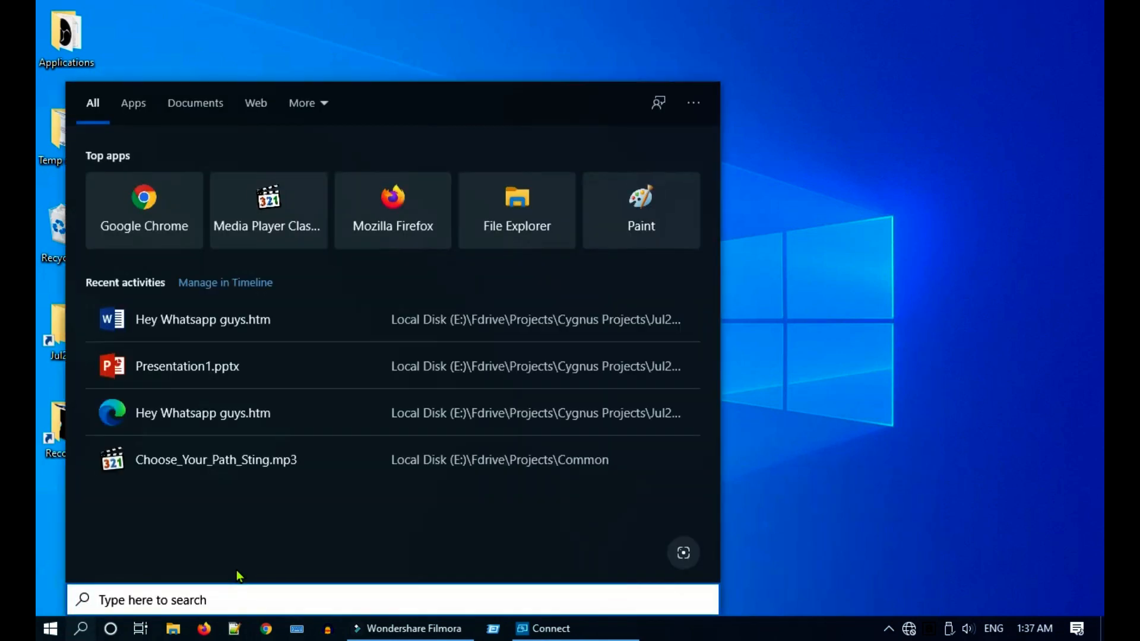
pyautogui.write('notepad')
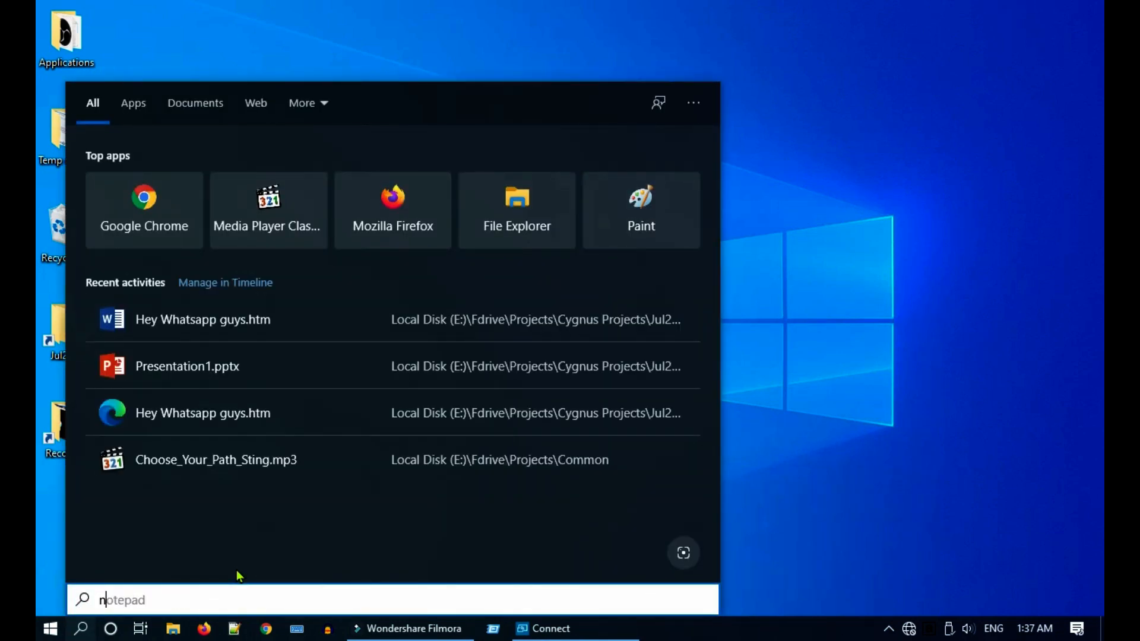
pyautogui.write('networ')
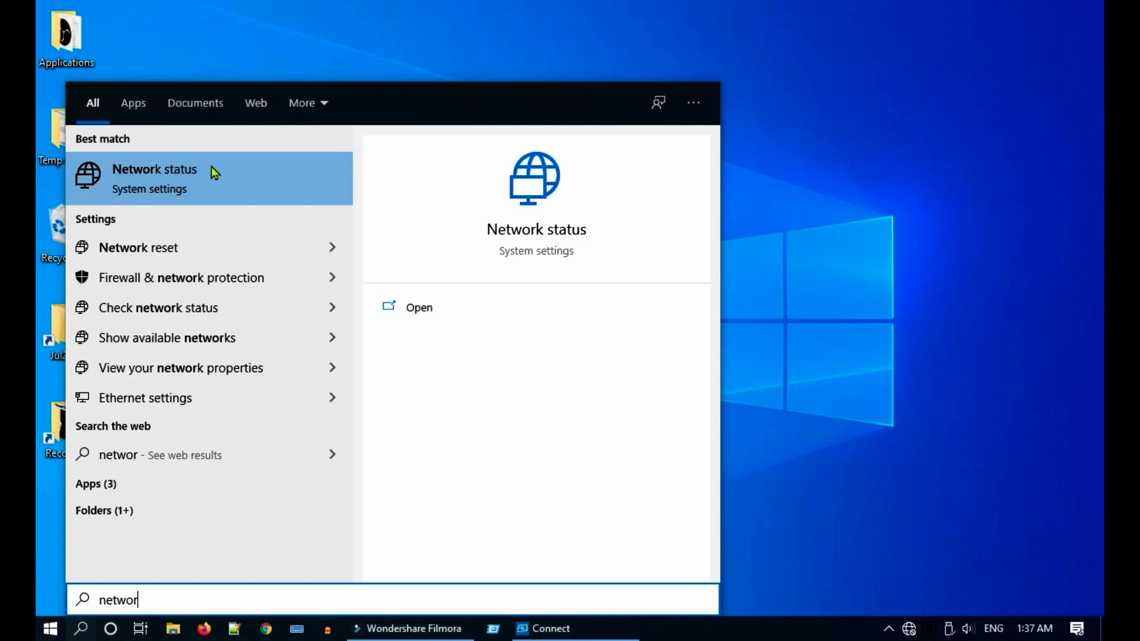
pyautogui.click(155, 178)
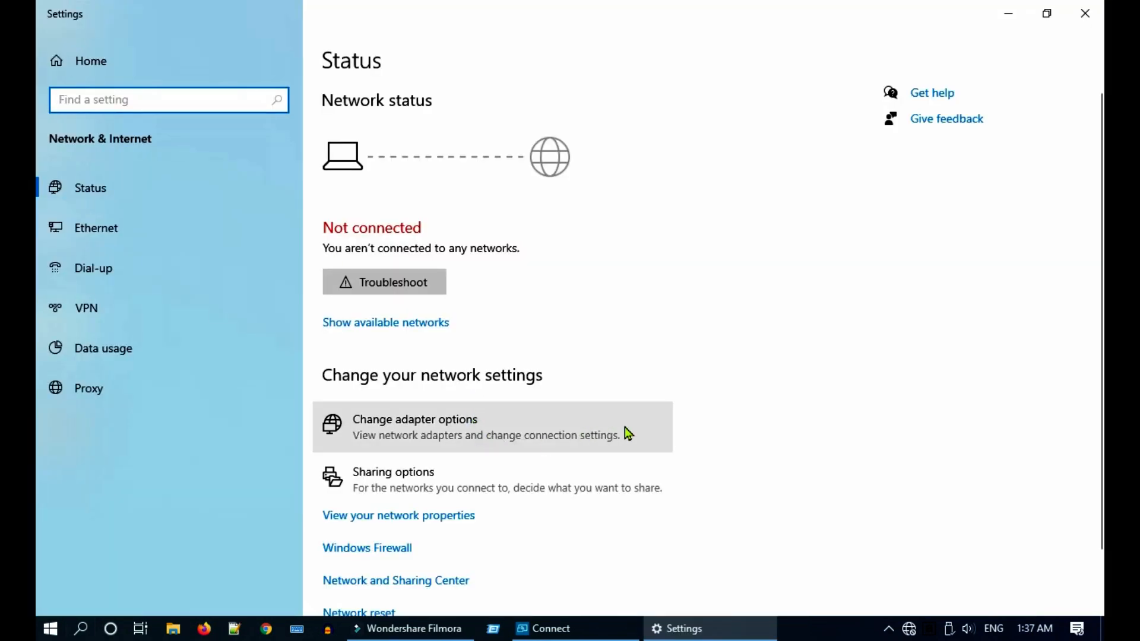
pyautogui.click(414, 426)
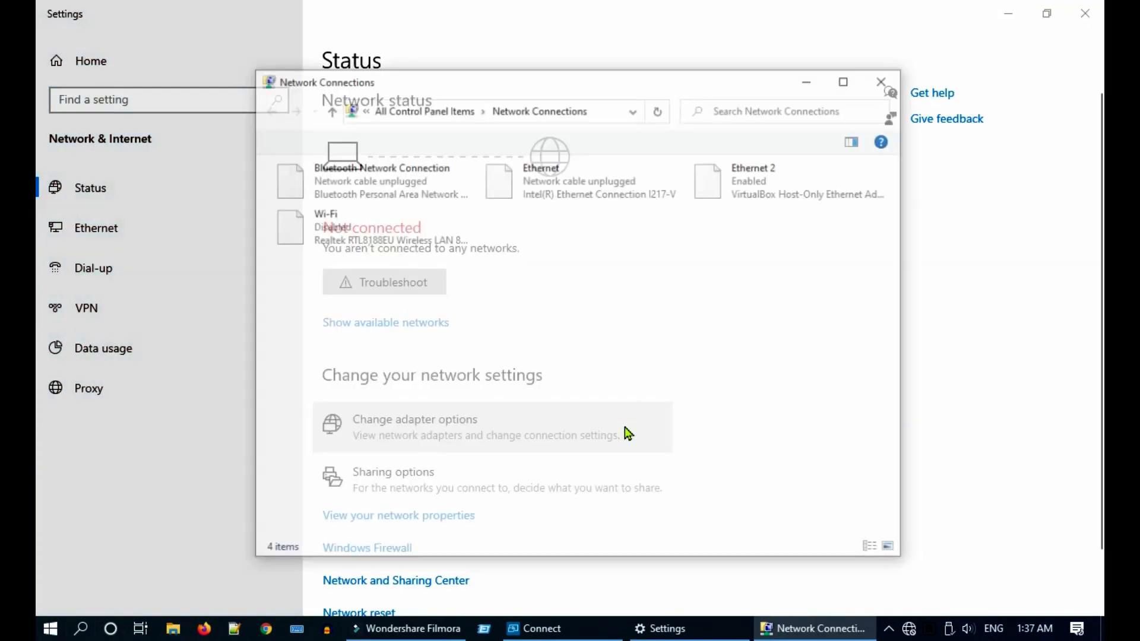
# Enable the disabled Wi-Fi adapter and turn Wi-Fi on so networks appear
pyautogui.rightClick(328, 226)
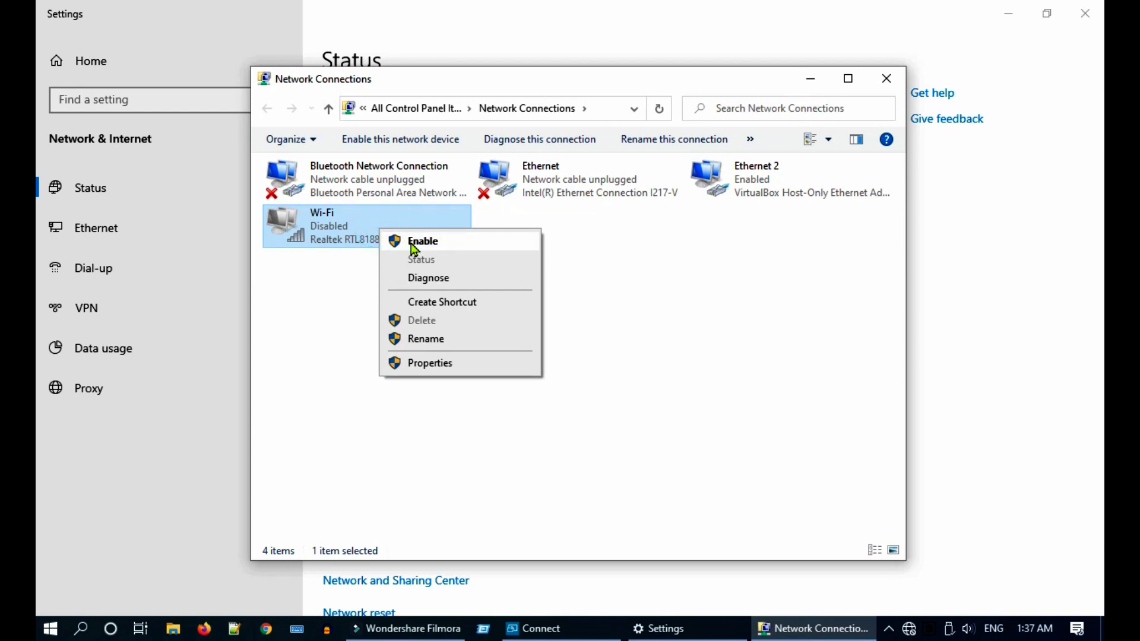
pyautogui.click(422, 241)
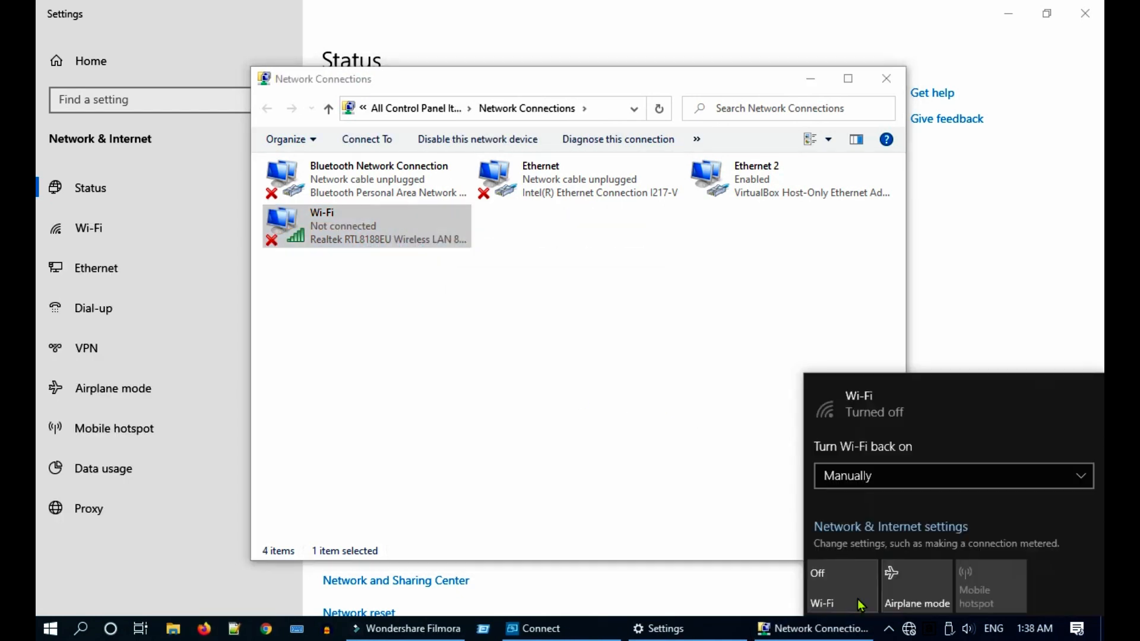
pyautogui.click(820, 589)
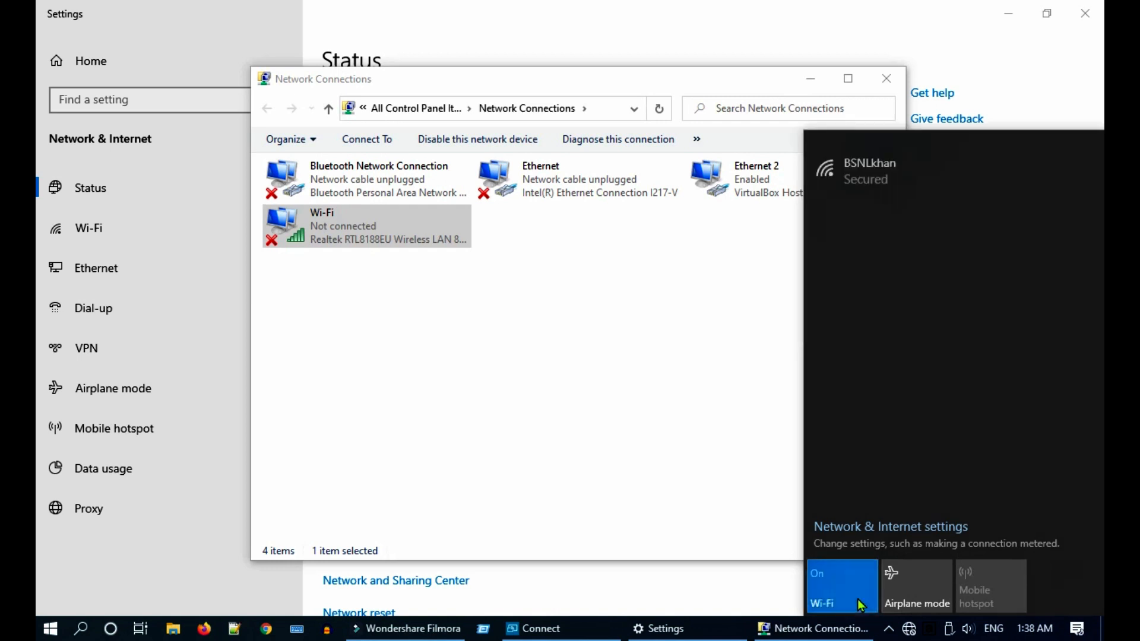
pyautogui.click(873, 171)
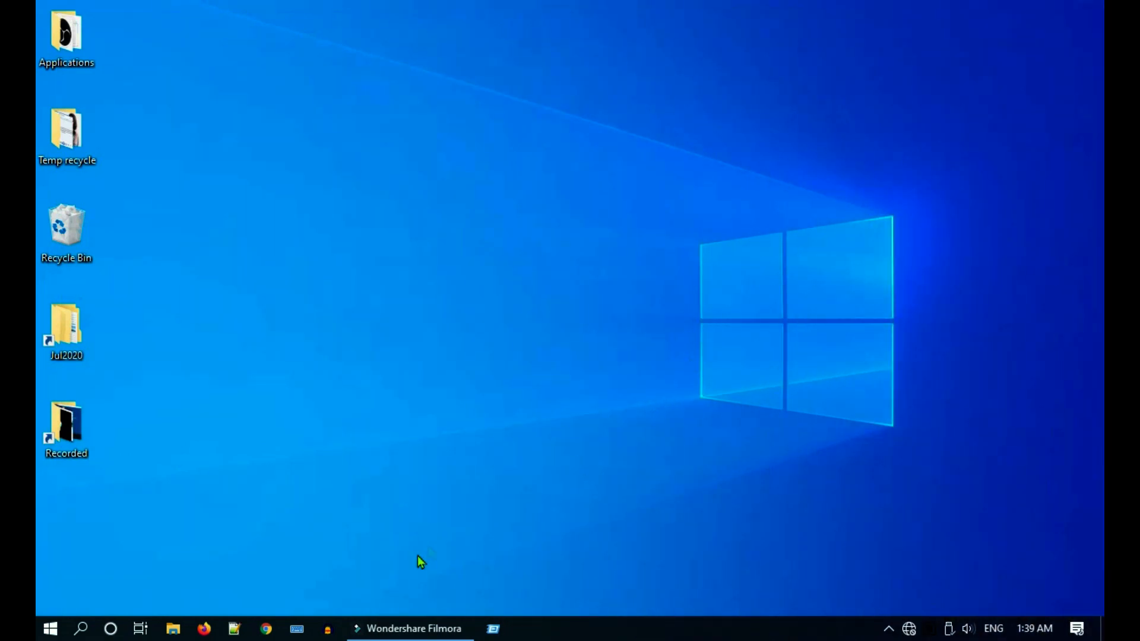
pyautogui.moveTo(527, 594)
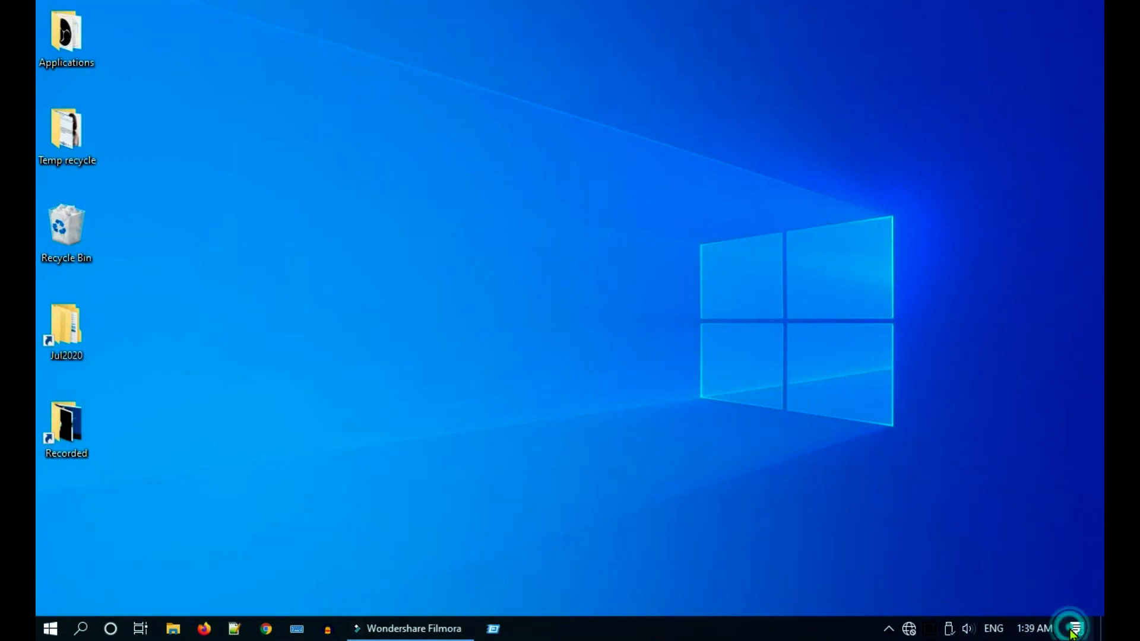
pyautogui.click(1075, 628)
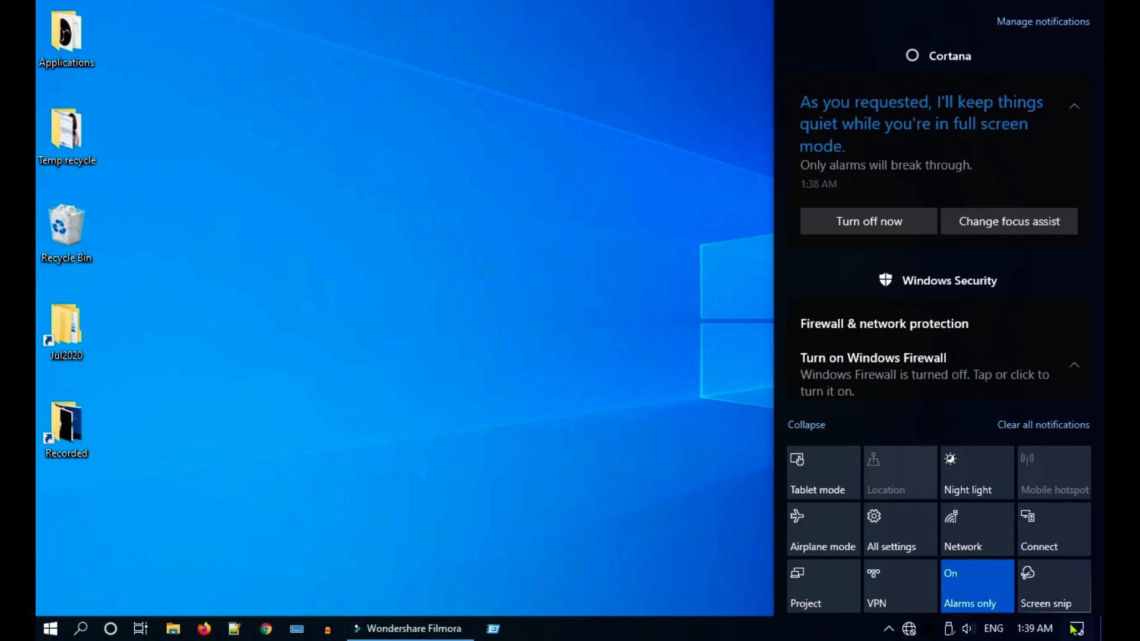
pyautogui.click(976, 587)
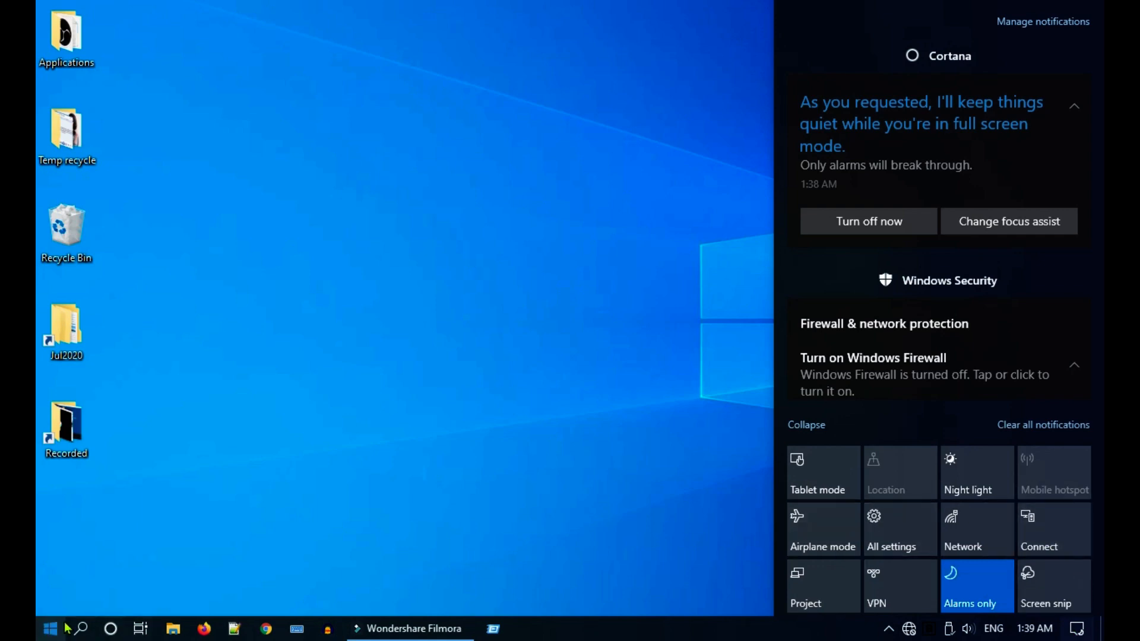
pyautogui.write('connect')
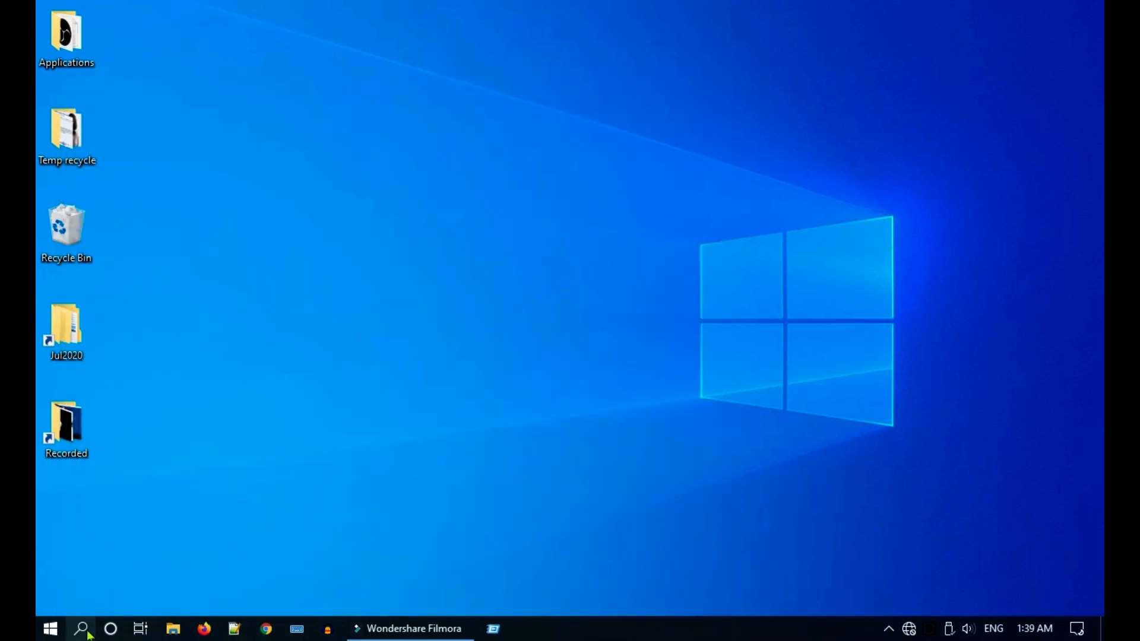
# Launch the DirectX Diagnostic Tool via Run and save all system information
pyautogui.write('run')
pyautogui.write('dxdiag')
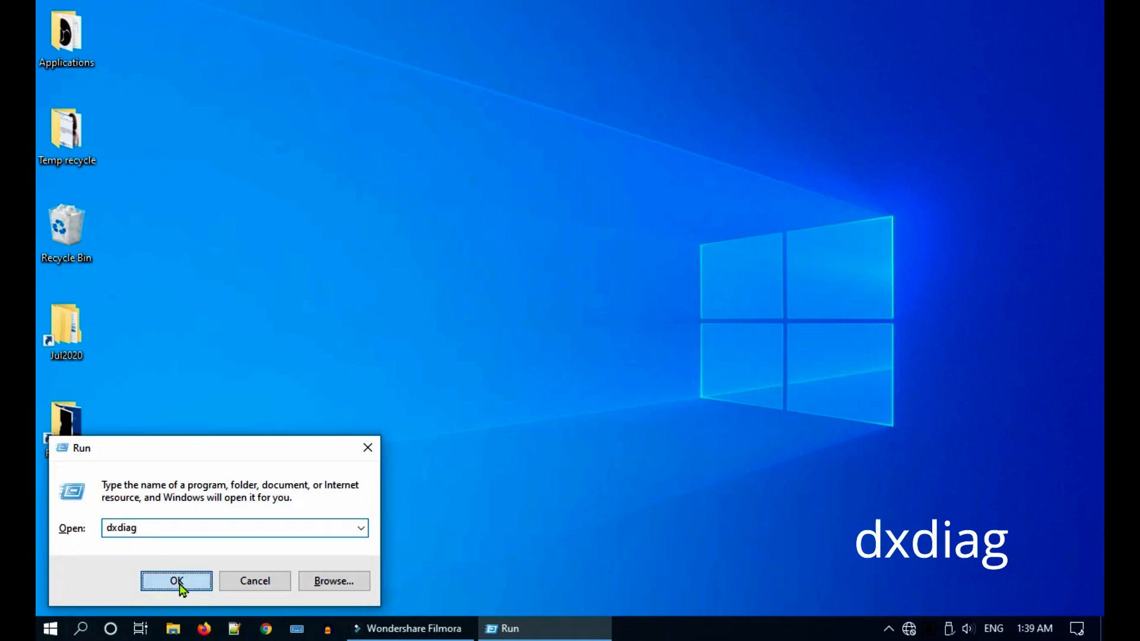
pyautogui.click(176, 581)
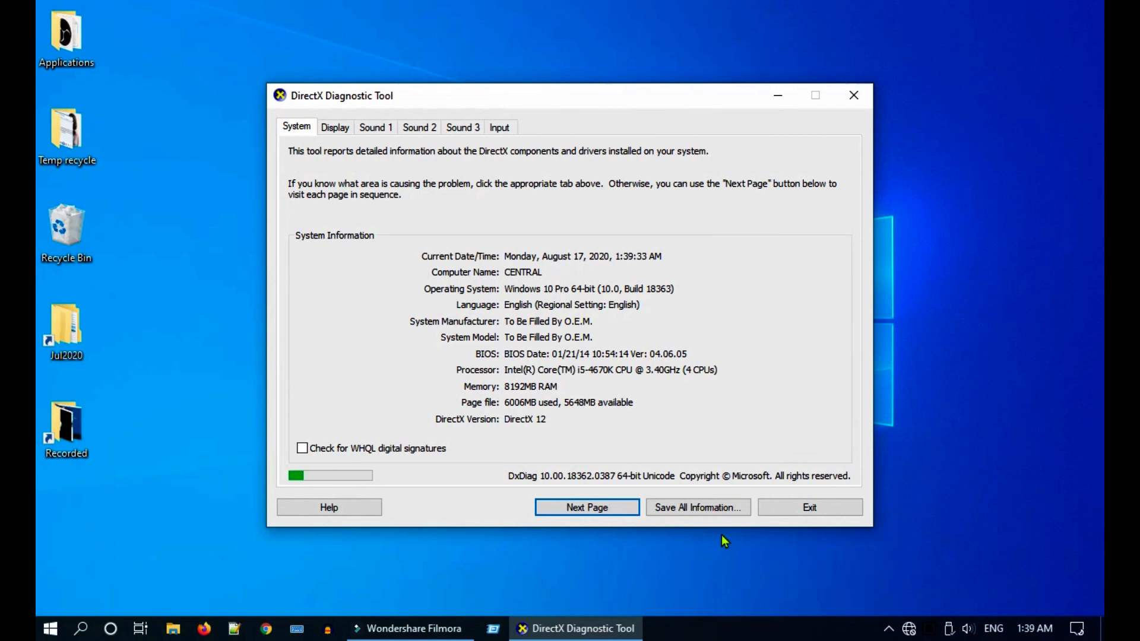
pyautogui.click(697, 507)
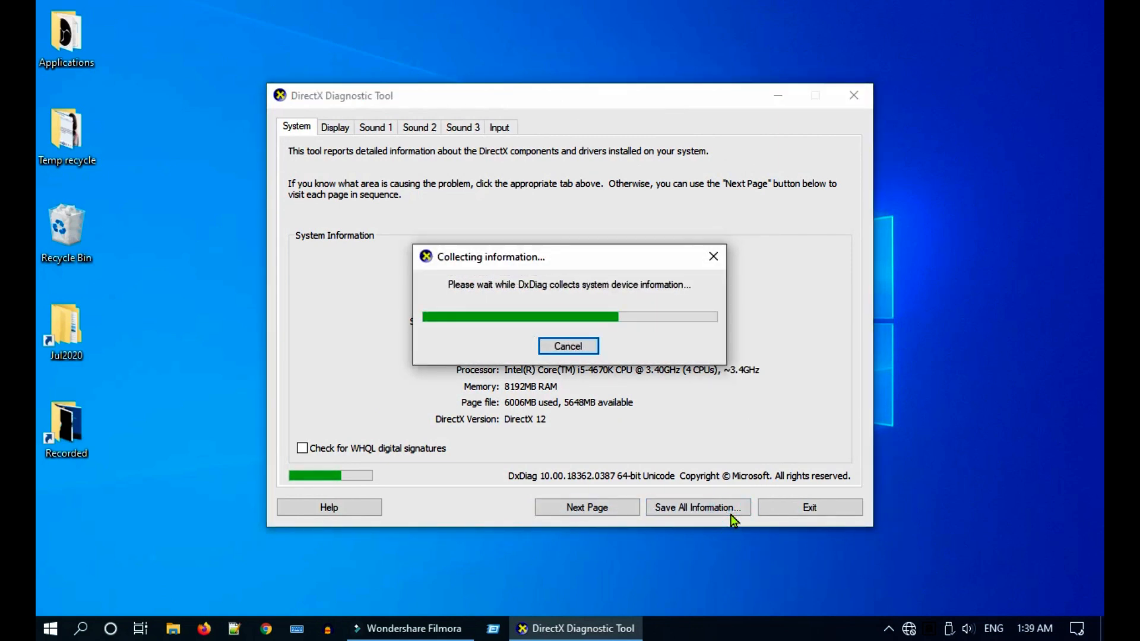
pyautogui.click(697, 507)
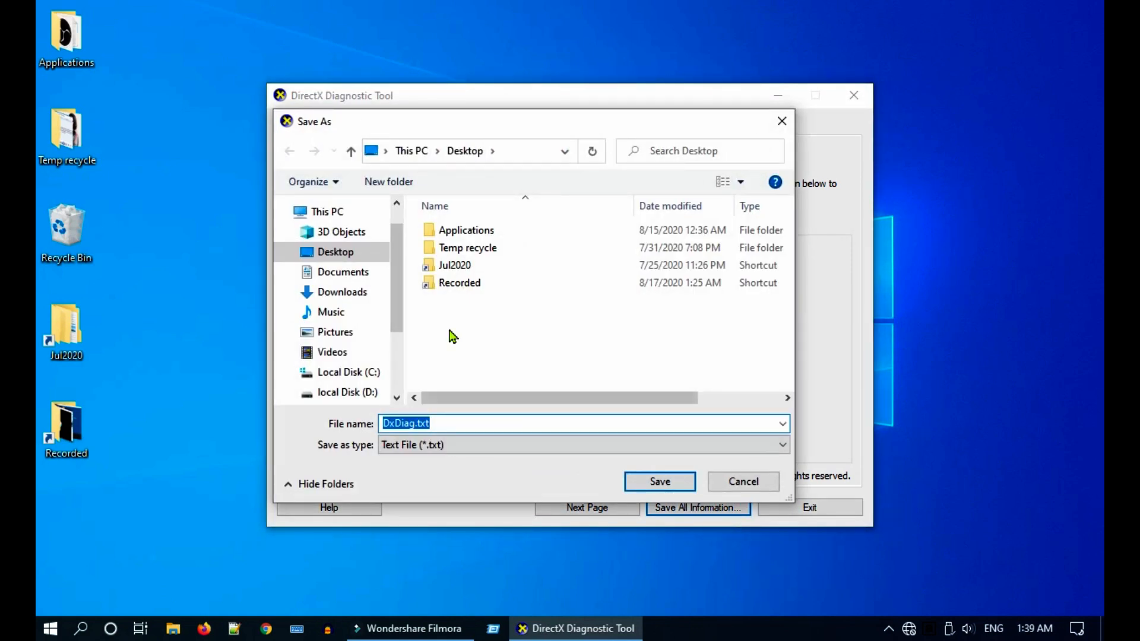
# Save the report as DxDiag.txt on the desktop and open it
pyautogui.click(659, 481)
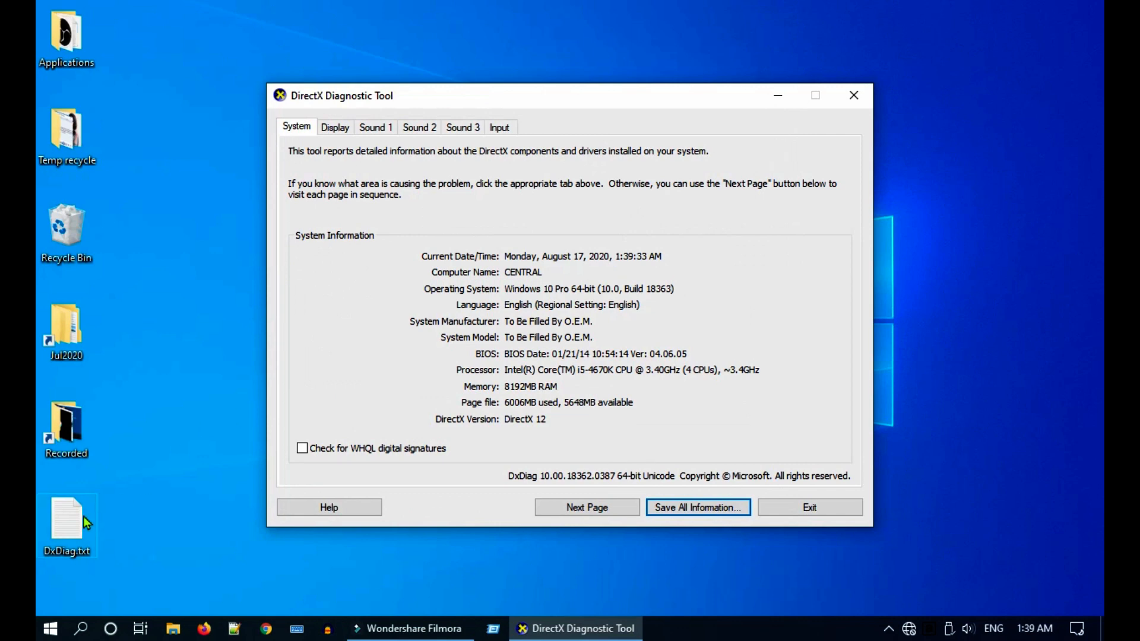
pyautogui.doubleClick(67, 523)
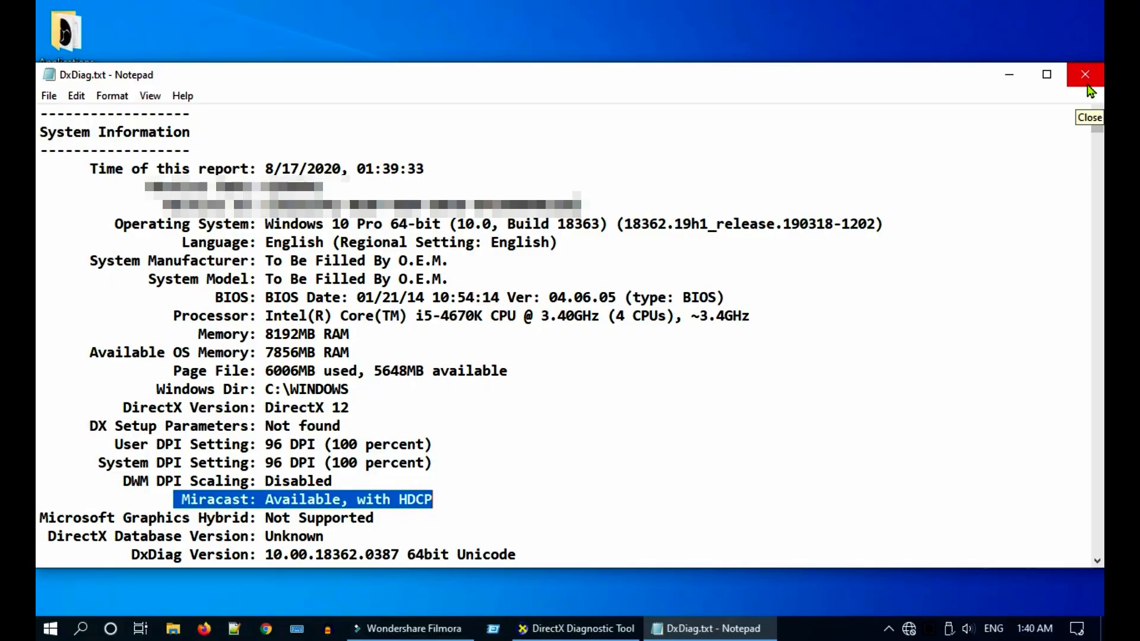
# Confirm Miracast: Available, with HDCP, then close Notepad and the diagnostic tool
pyautogui.click(1084, 74)
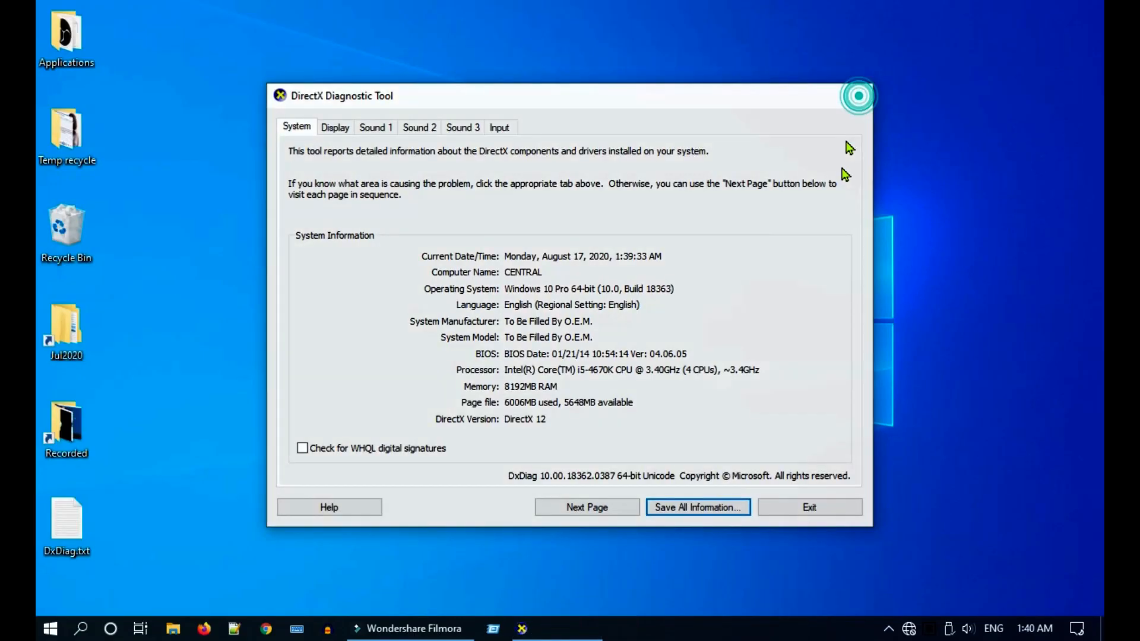
pyautogui.click(808, 507)
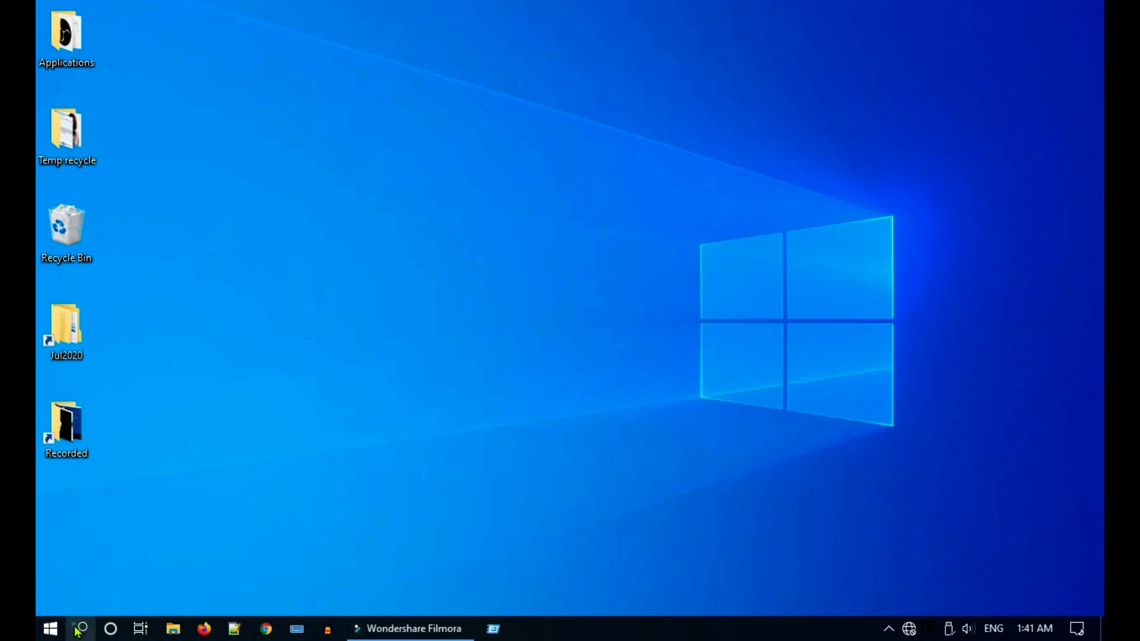
# Turn off Windows Defender Firewall for the public network and review the overview showing private and public off
pyautogui.write('firewall')
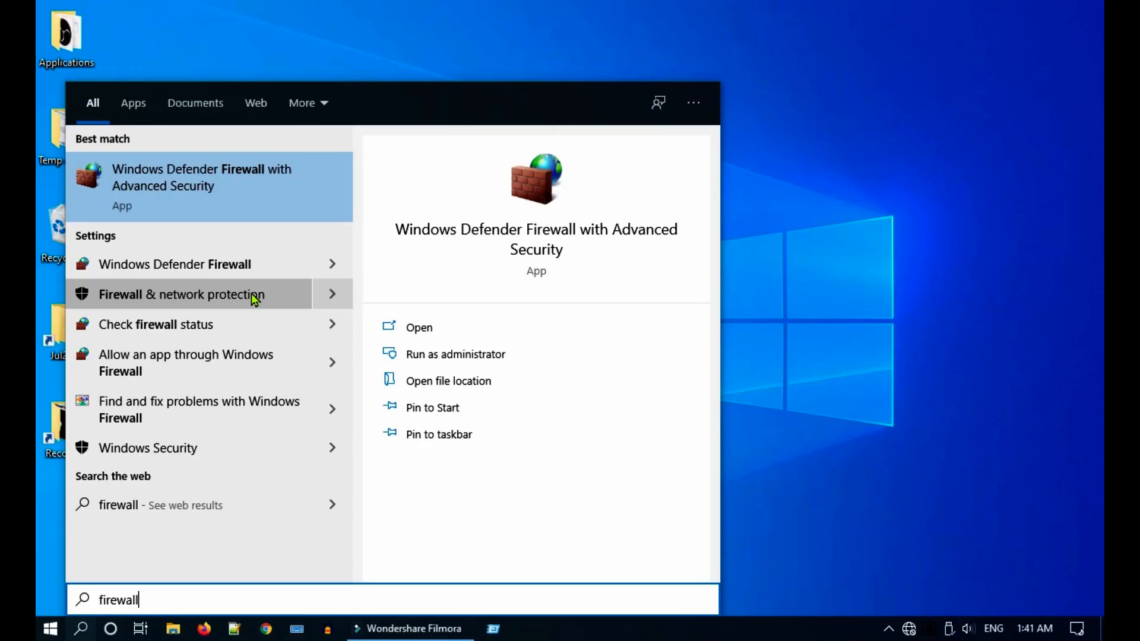
pyautogui.click(180, 294)
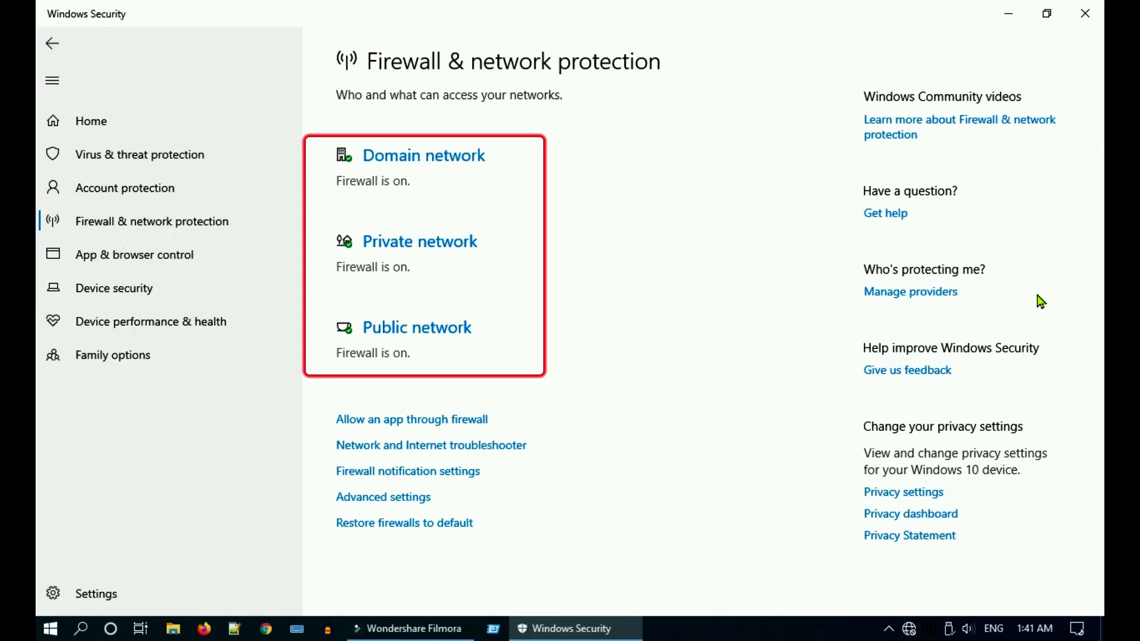
pyautogui.moveTo(980, 302)
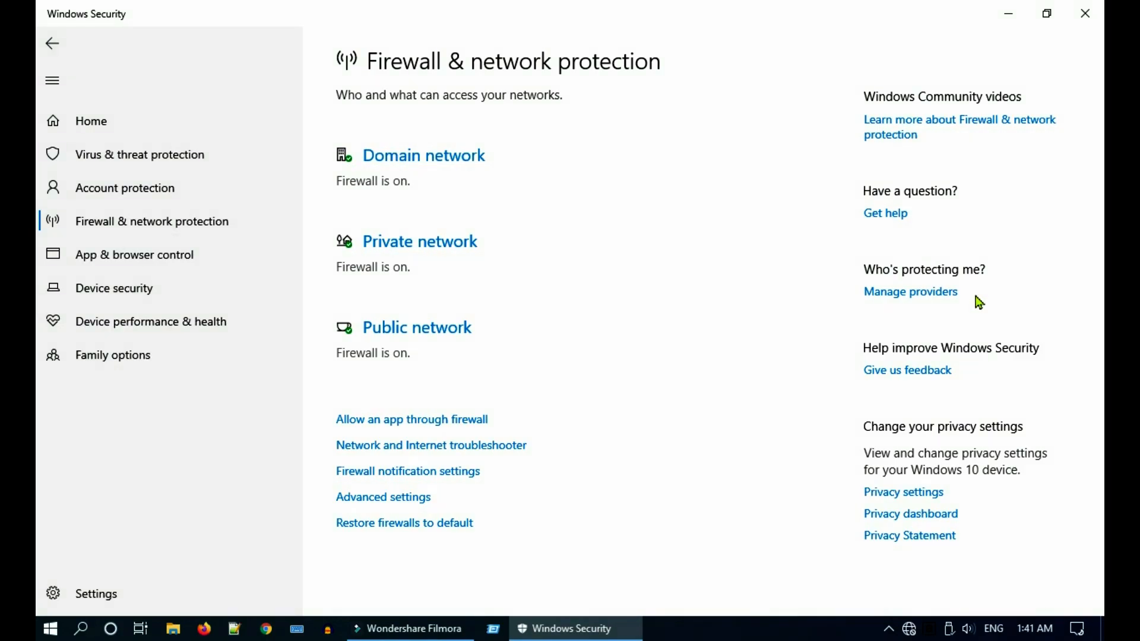
pyautogui.click(417, 327)
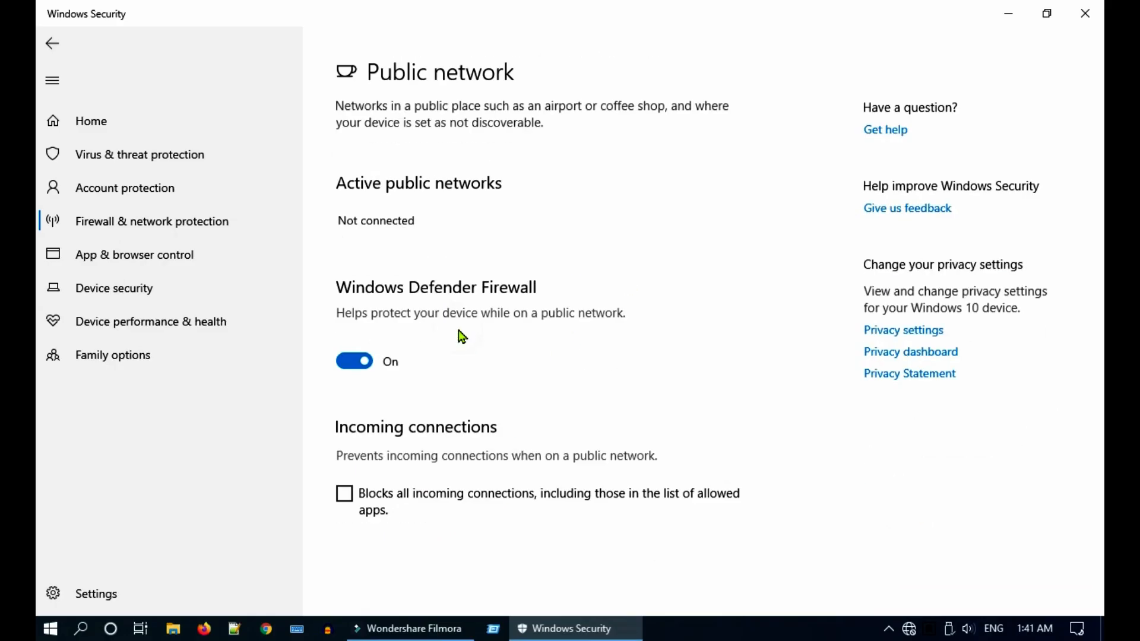
pyautogui.click(353, 360)
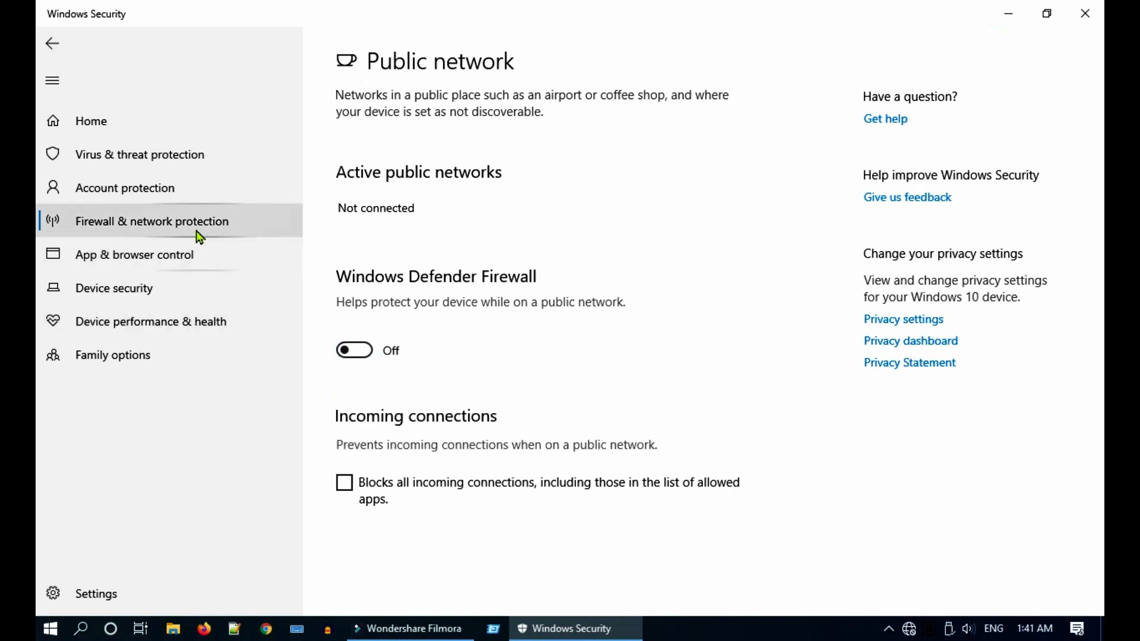
pyautogui.click(151, 221)
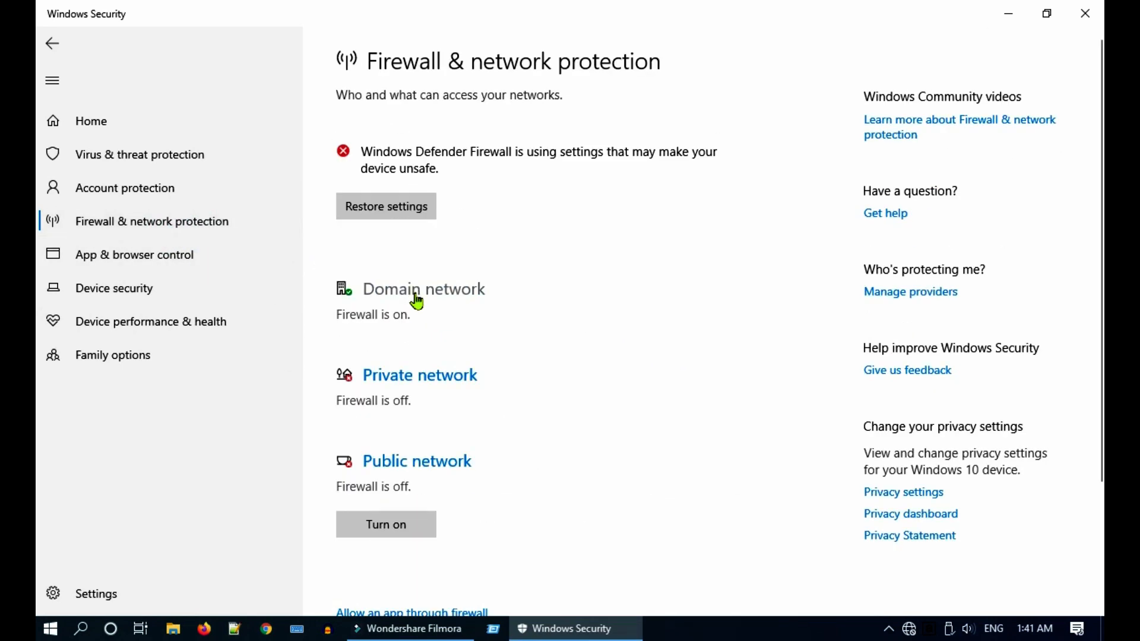
pyautogui.scroll(-3)
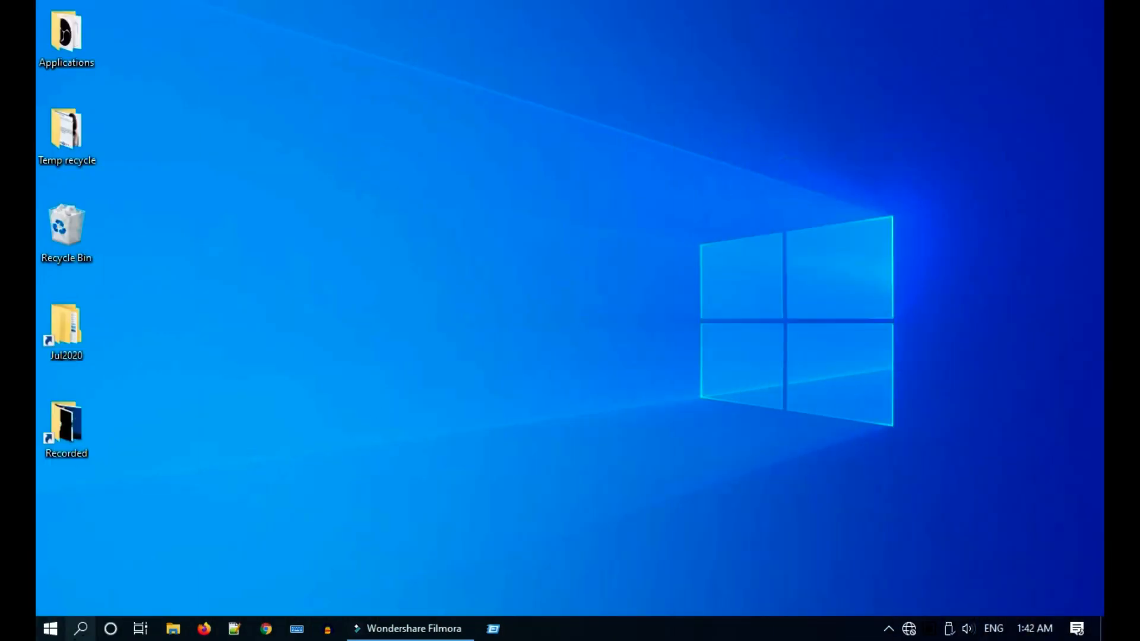
# Set Projecting to this PC to Available everywhere, First time only, Never require PIN, then close Settings
pyautogui.write('proje')
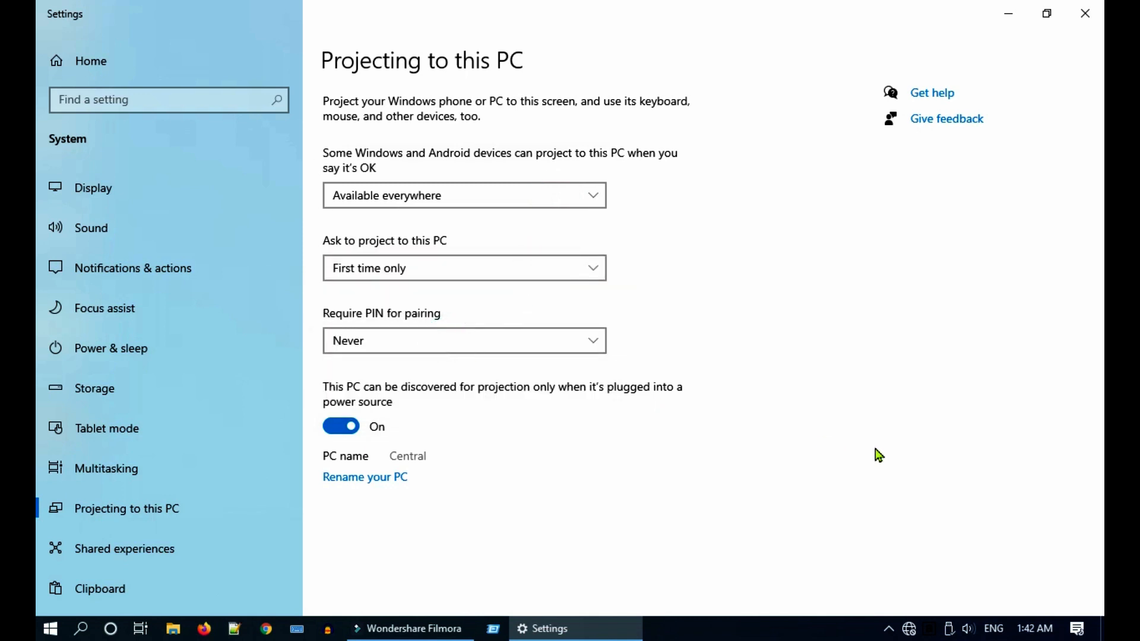
pyautogui.moveTo(730, 448)
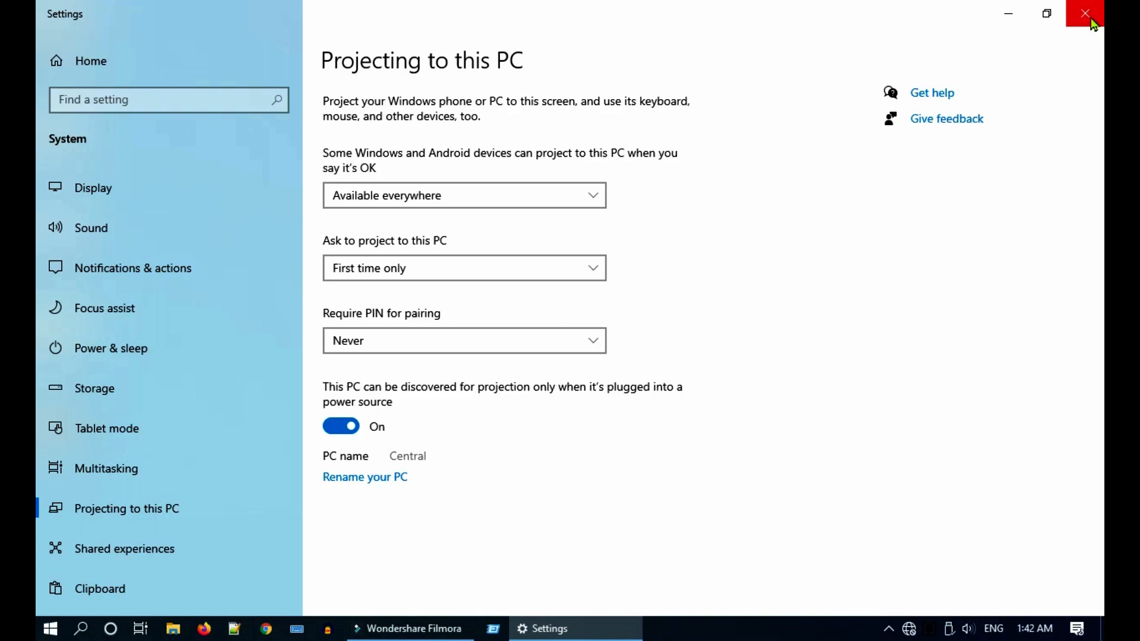
pyautogui.click(1084, 13)
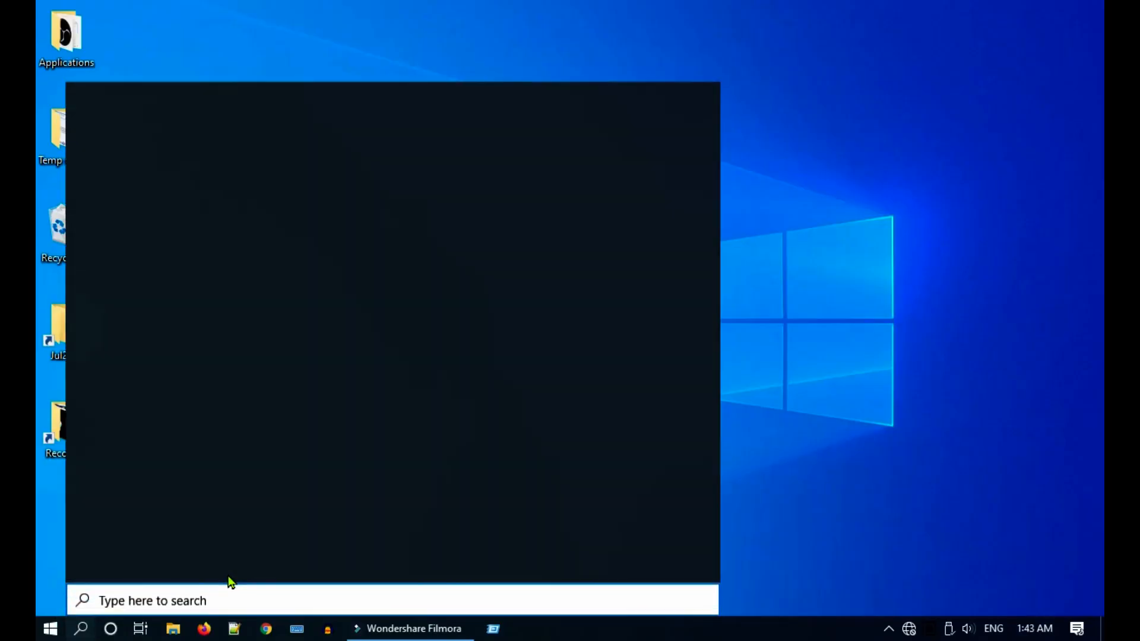
# Search 'connect' so the Connect app appears as the best match
pyautogui.write('connect')
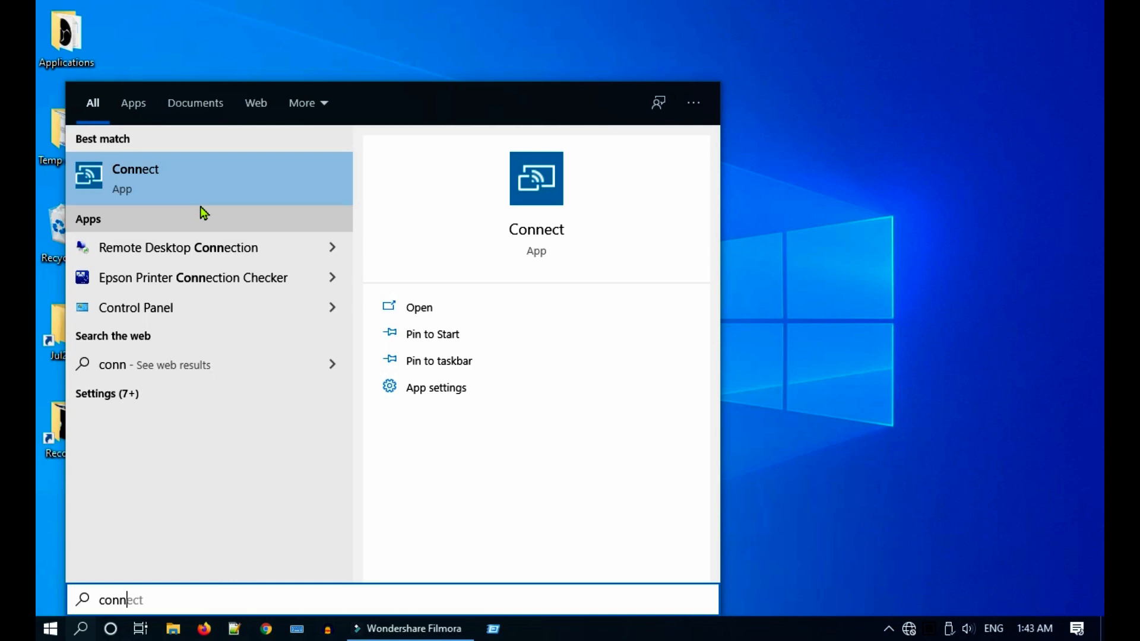